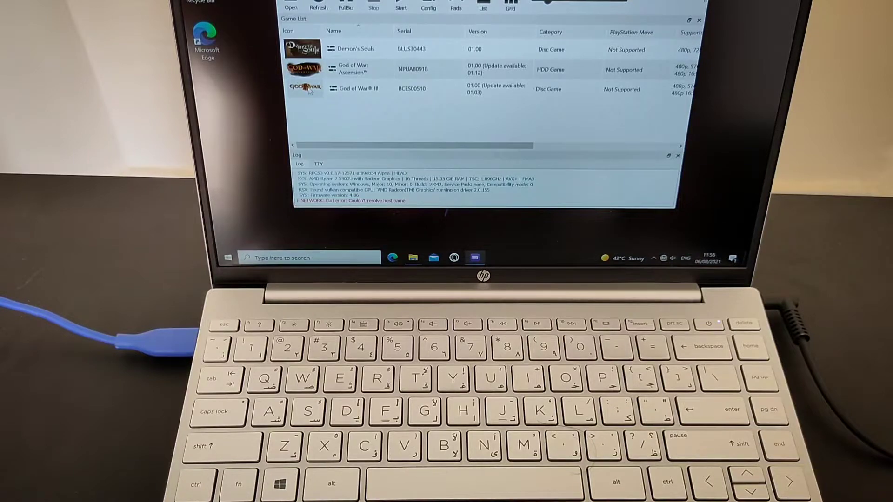
Select God of War III in the RPCS3 game list so it is ready to launch
{"action": "left_click", "coordinate": [354, 90]}
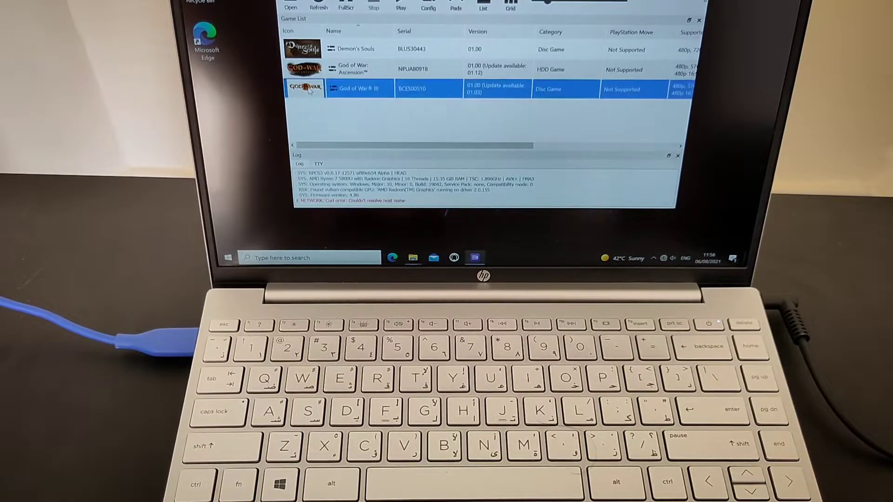